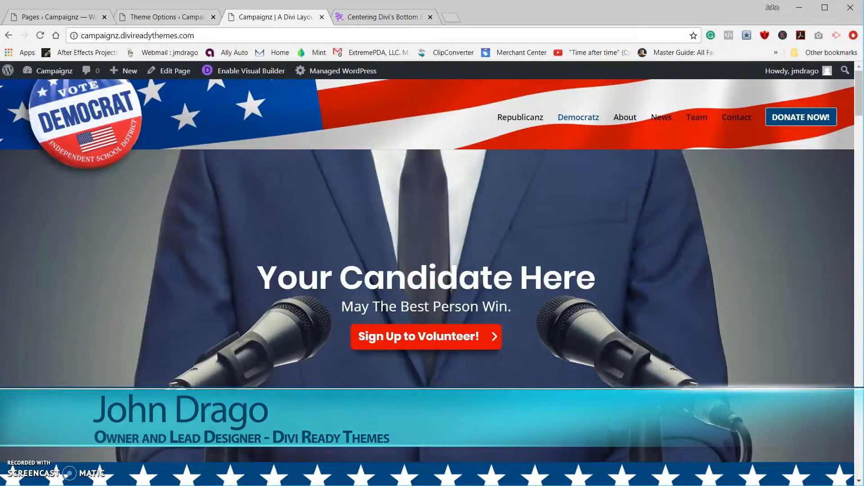
Scroll through the Democratz front page, then go to the Republicanz page
scroll("down", 3)
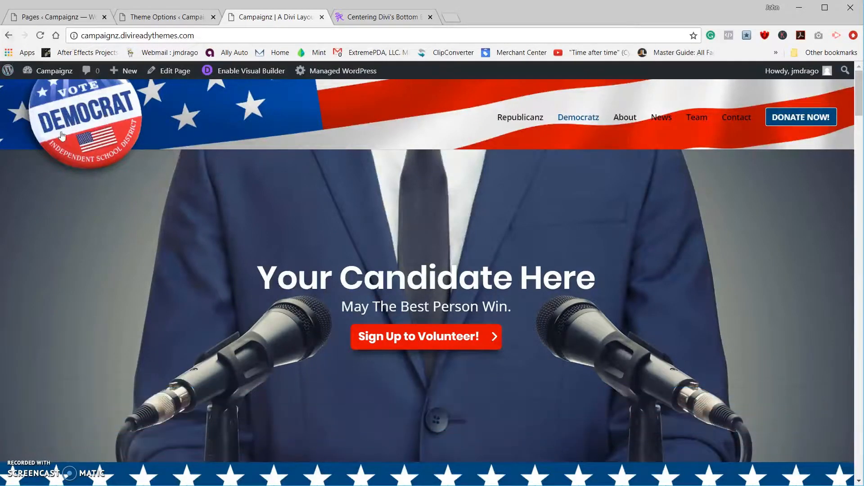
mouse_move(82, 116)
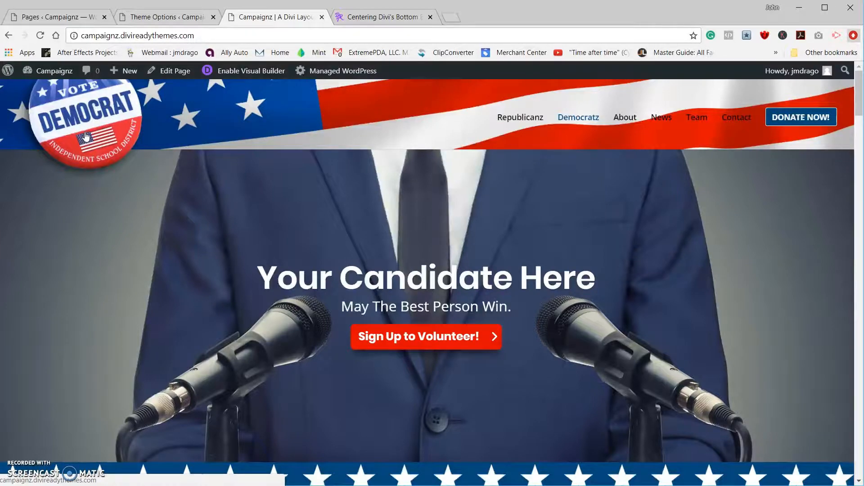
scroll("down", 3)
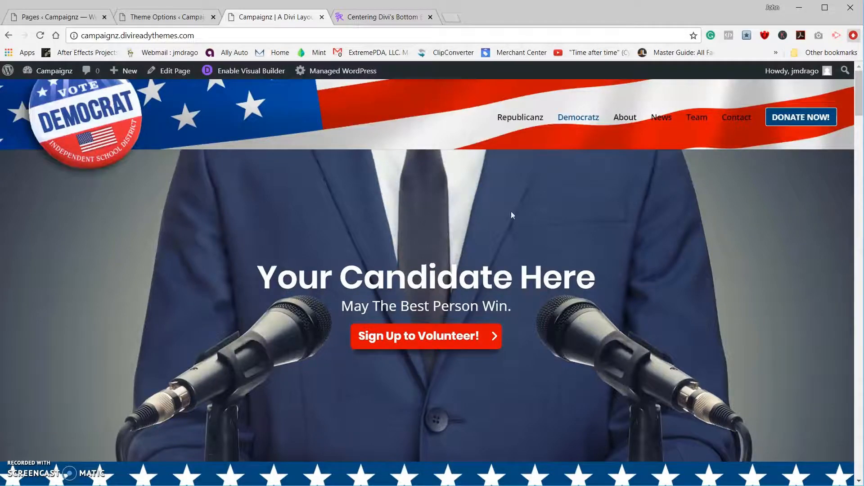
scroll("down", 3)
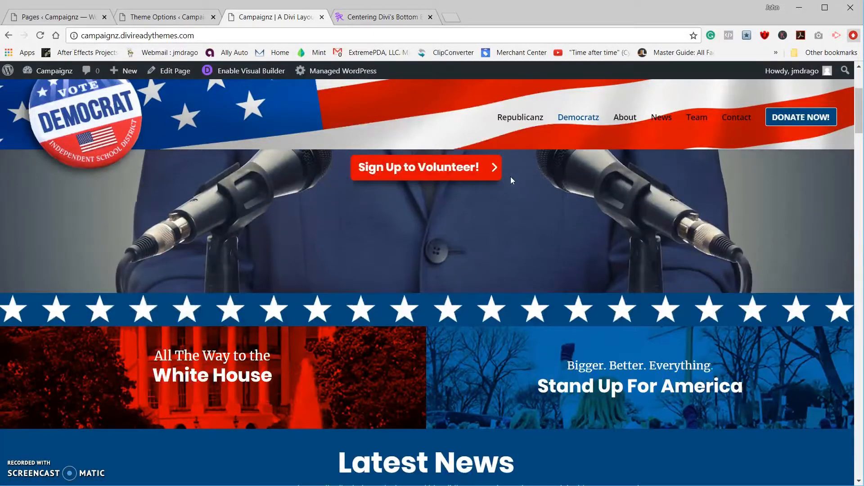
scroll("down", 3)
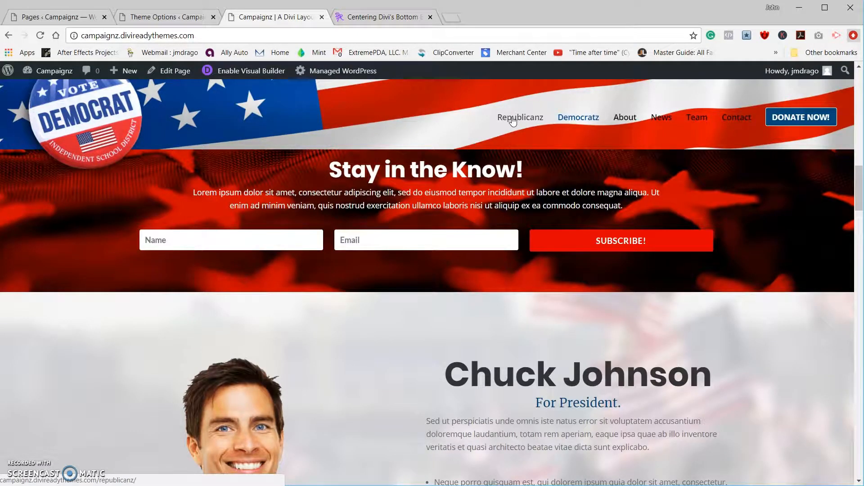
left_click(521, 117)
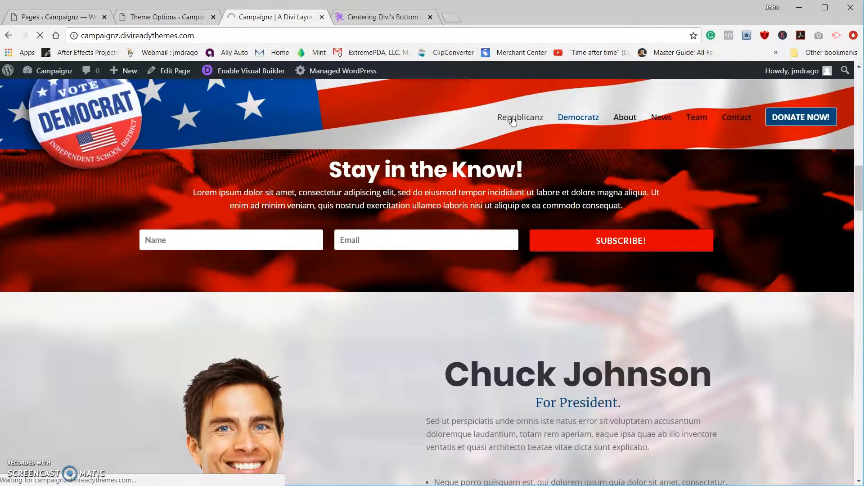
left_click(520, 117)
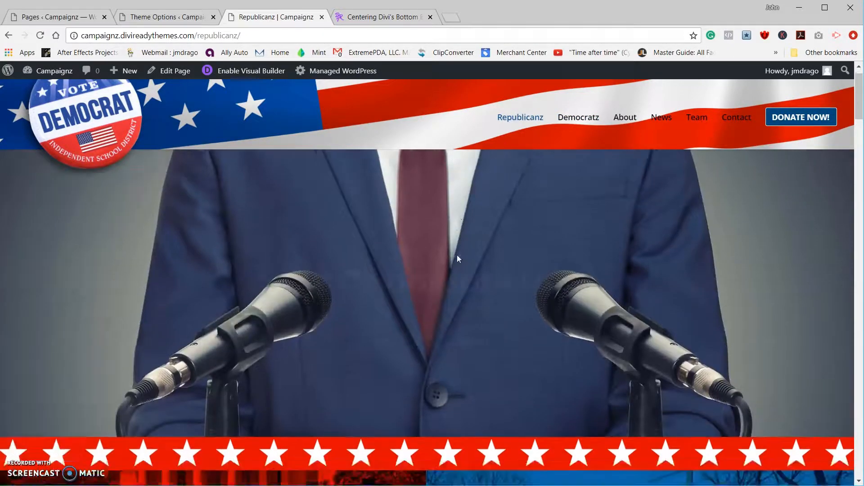
scroll("down", 3)
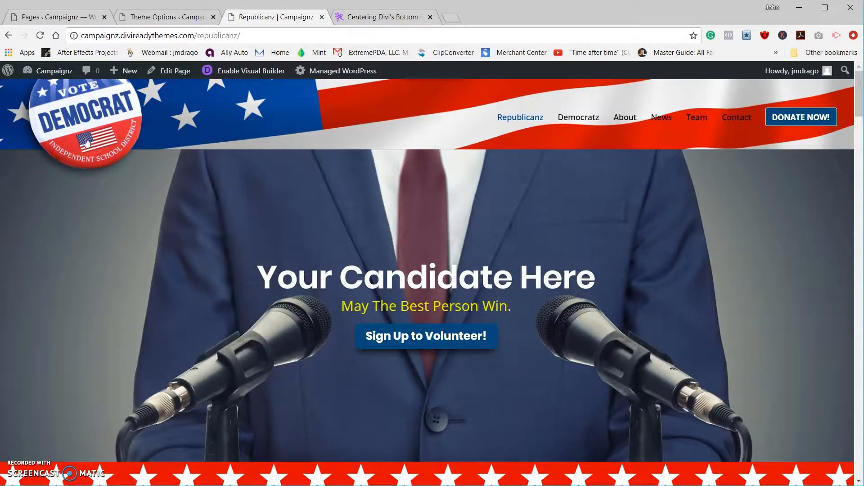
mouse_move(87, 113)
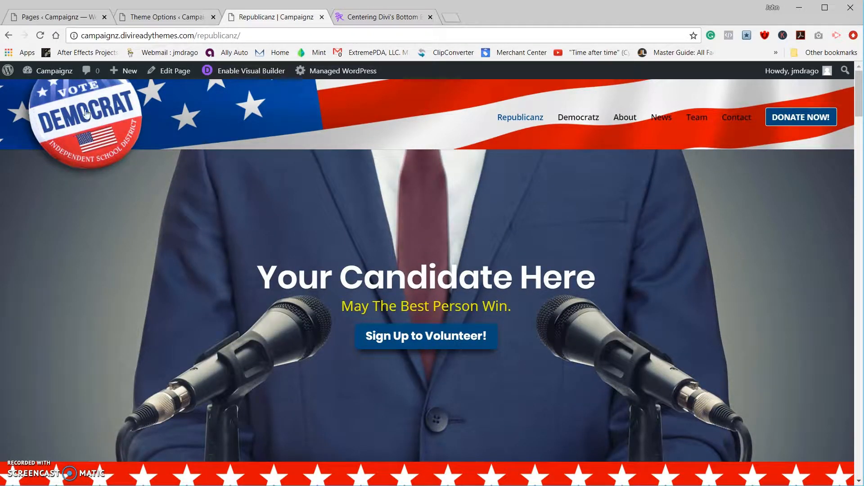
mouse_move(520, 123)
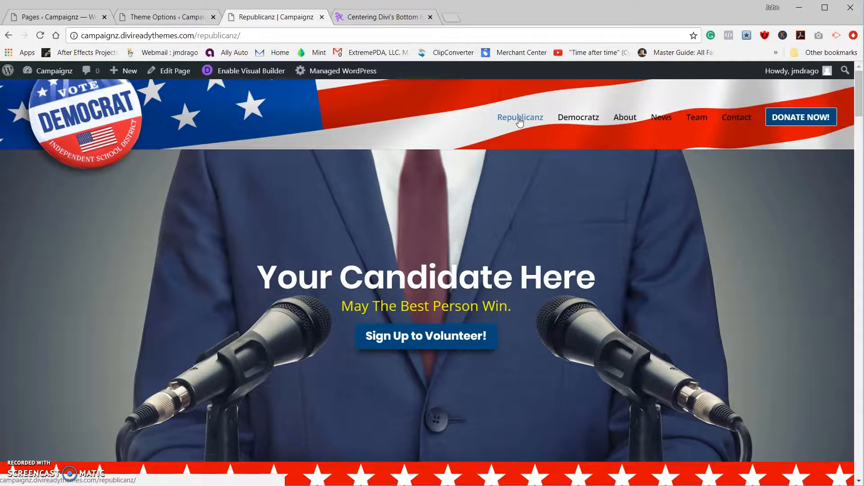
mouse_move(116, 142)
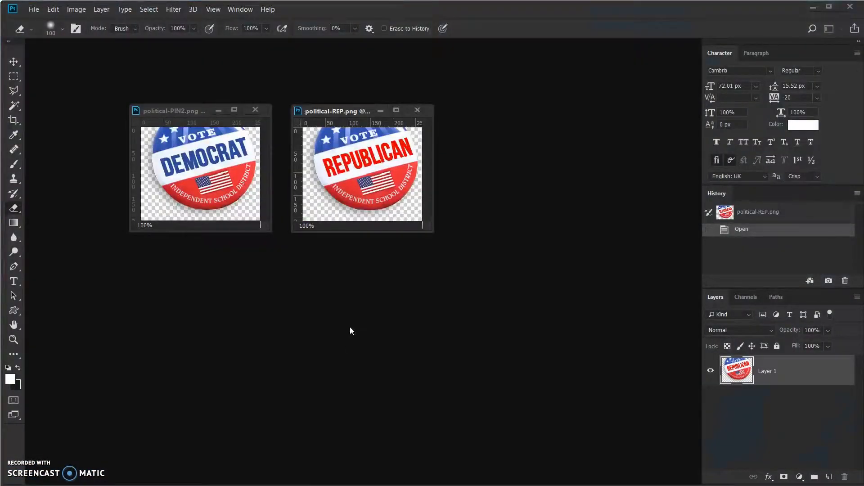
Compare the political-PIN2 and political-REP badge images, then view the WordPress Pages list
left_click(178, 111)
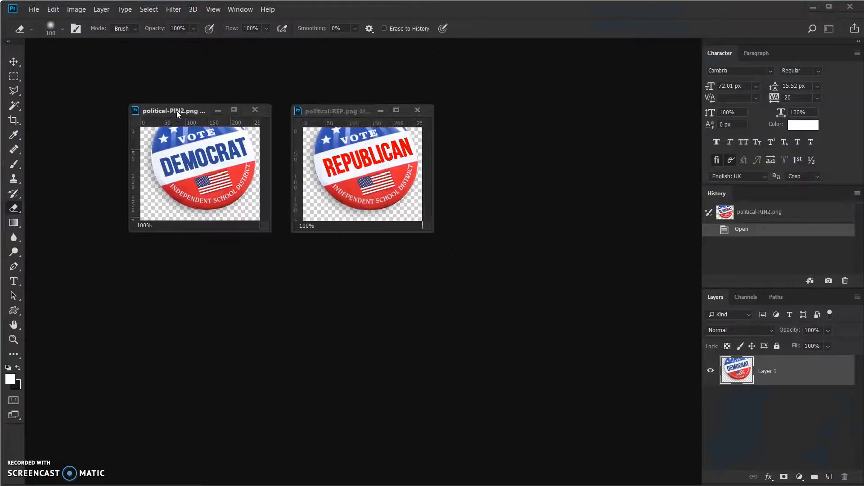
left_click_drag(174, 110, 159, 98)
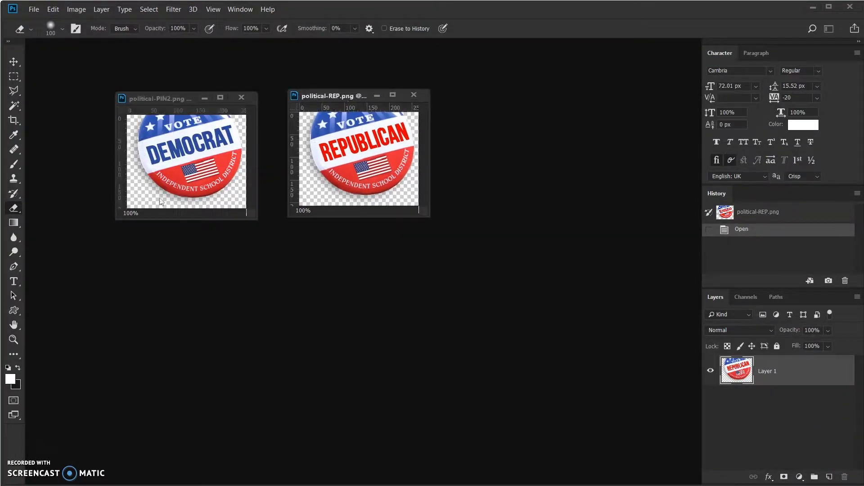
mouse_move(191, 207)
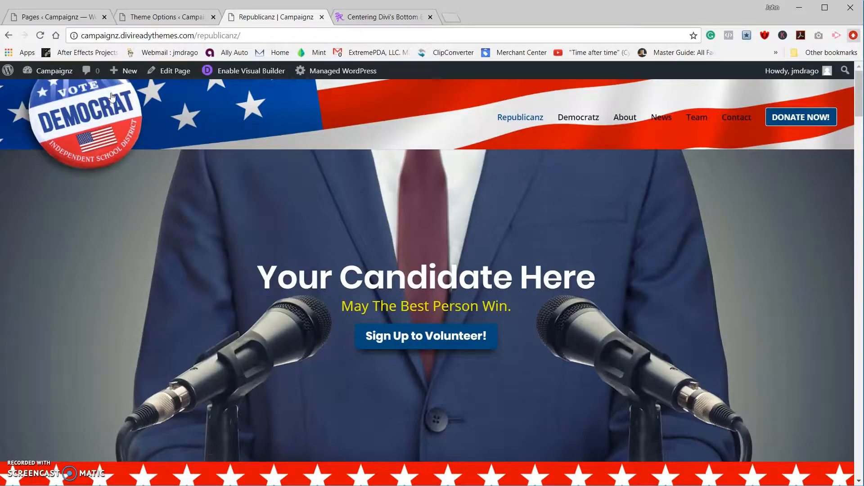
left_click(54, 16)
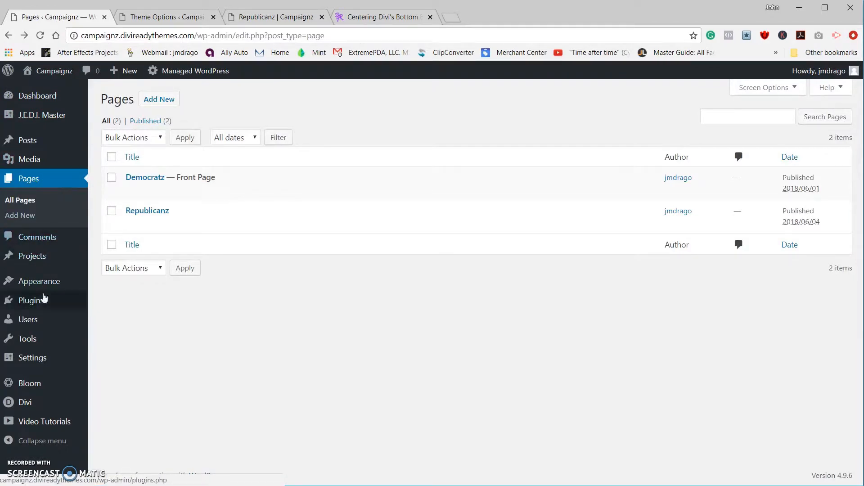
mouse_move(153, 214)
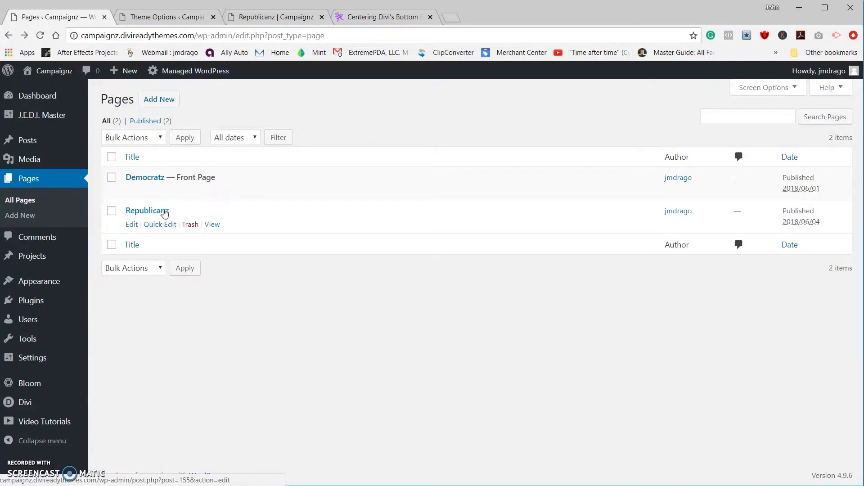
mouse_move(145, 239)
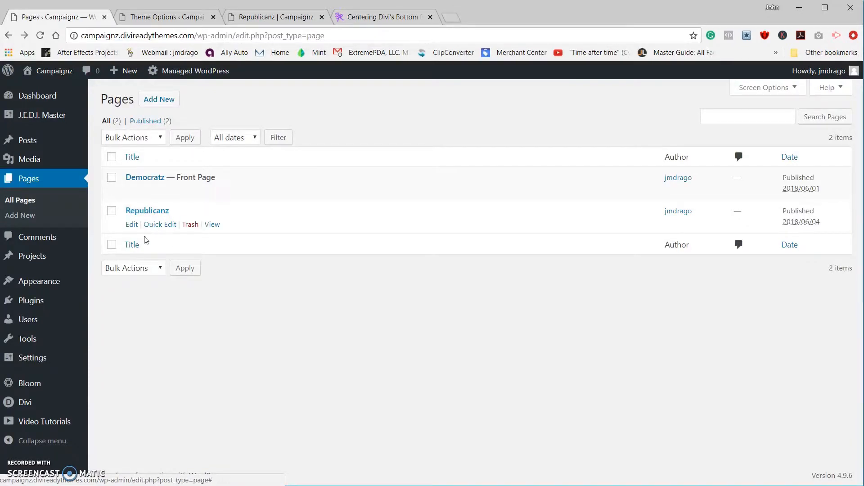
mouse_move(165, 473)
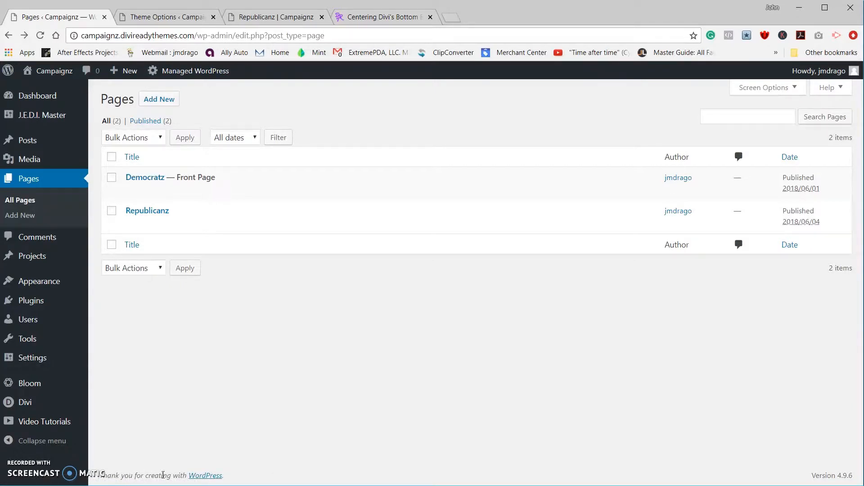
mouse_move(160, 211)
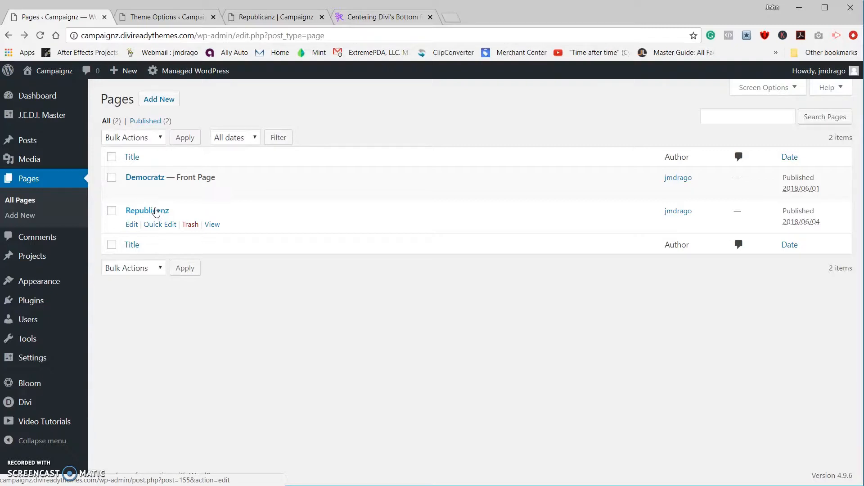
mouse_move(157, 211)
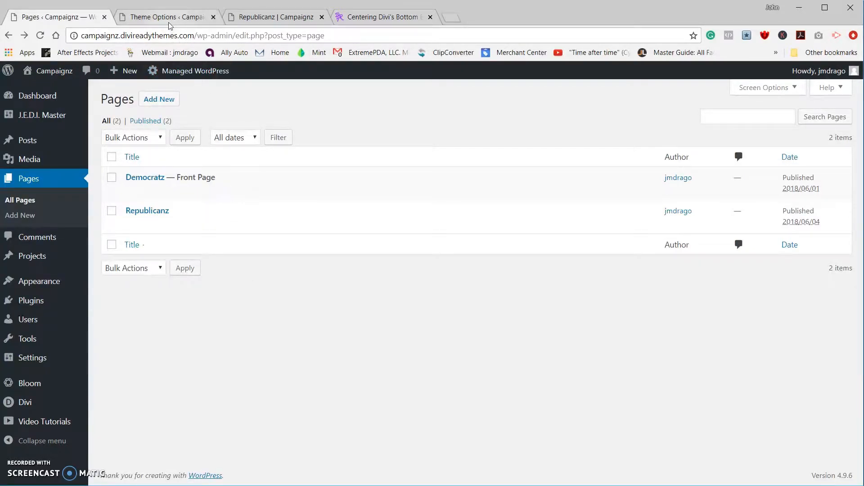
Copy the logo-change CSS from the sticky note into the end of Divi's Custom CSS
left_click(164, 17)
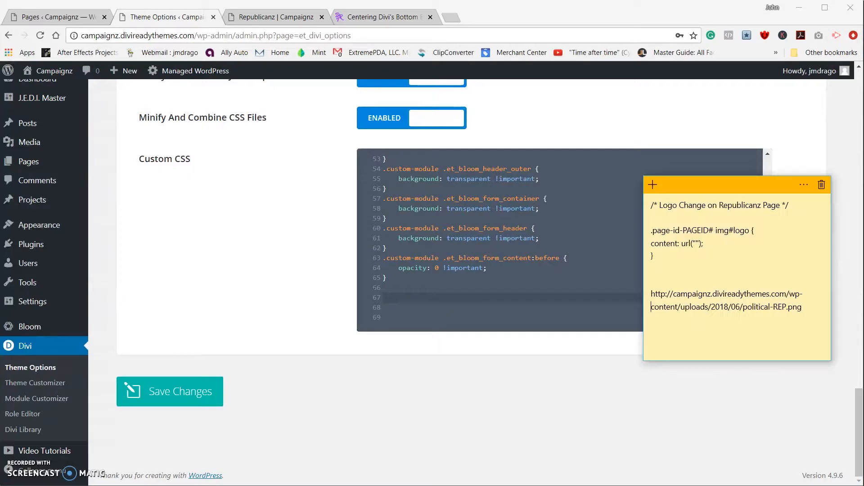
left_click(654, 256)
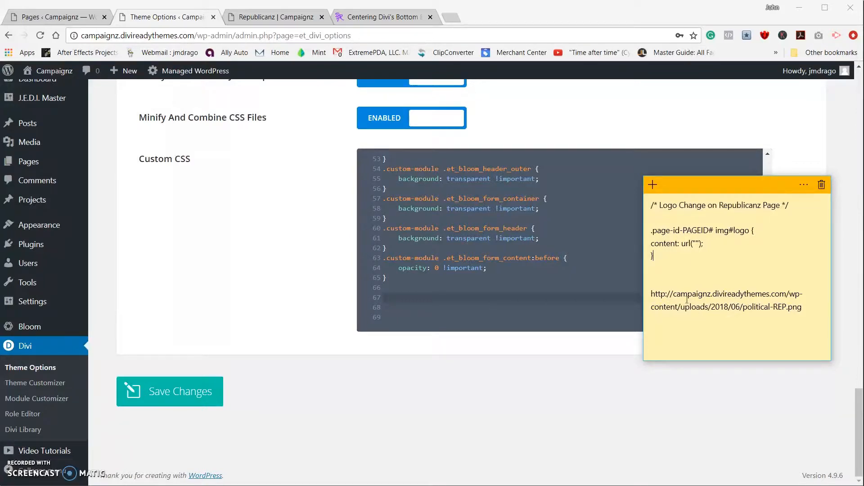
left_click_drag(652, 205, 653, 256)
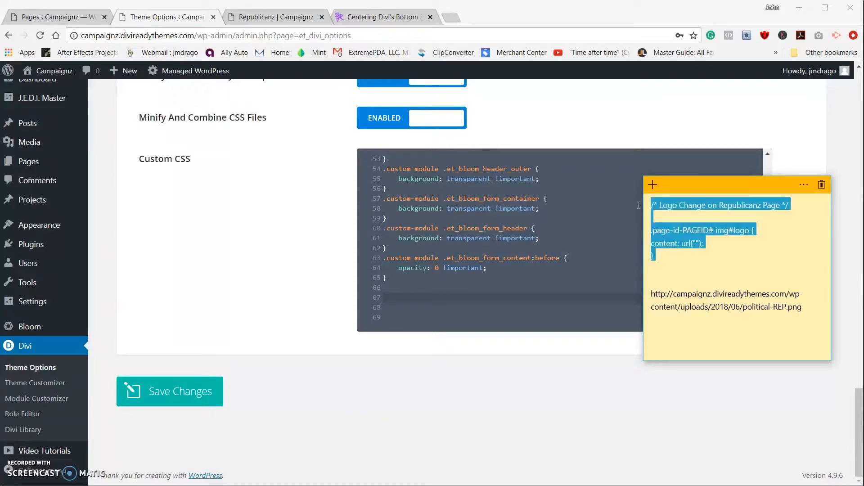
right_click(679, 215)
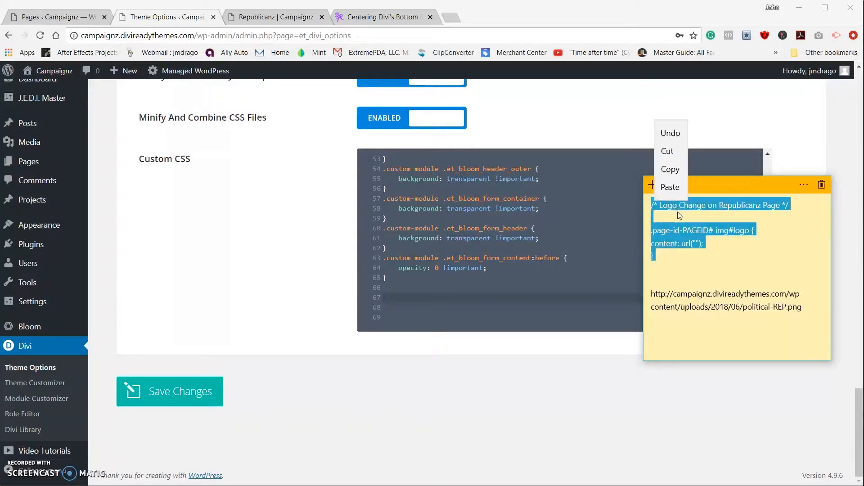
left_click(401, 298)
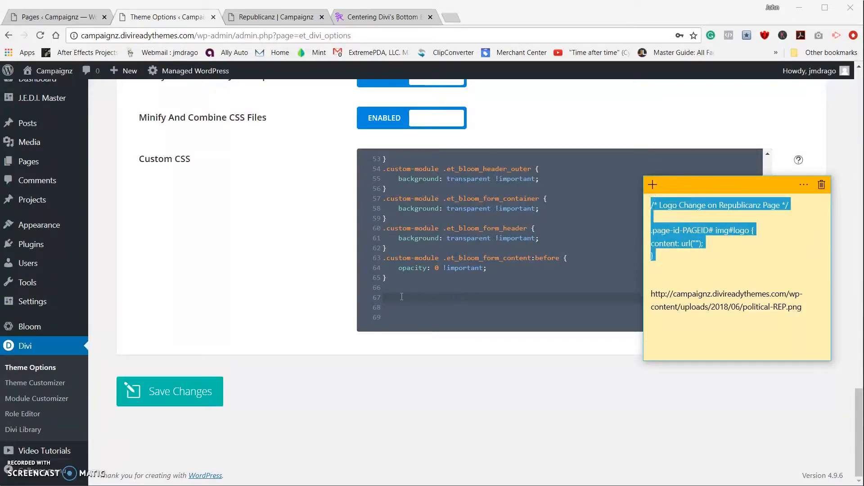
right_click(401, 297)
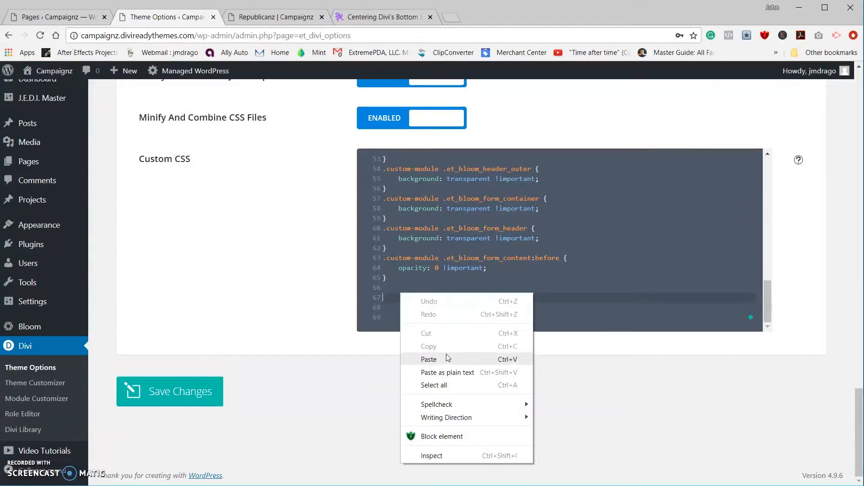
left_click(428, 359)
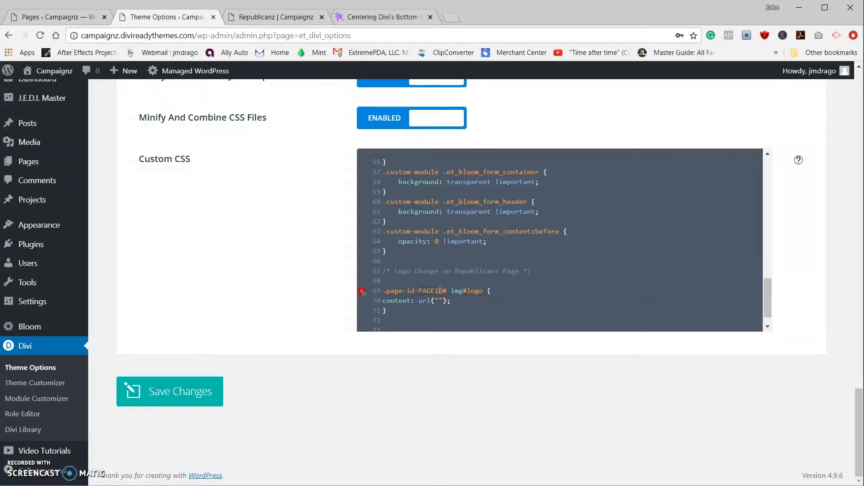
mouse_move(361, 291)
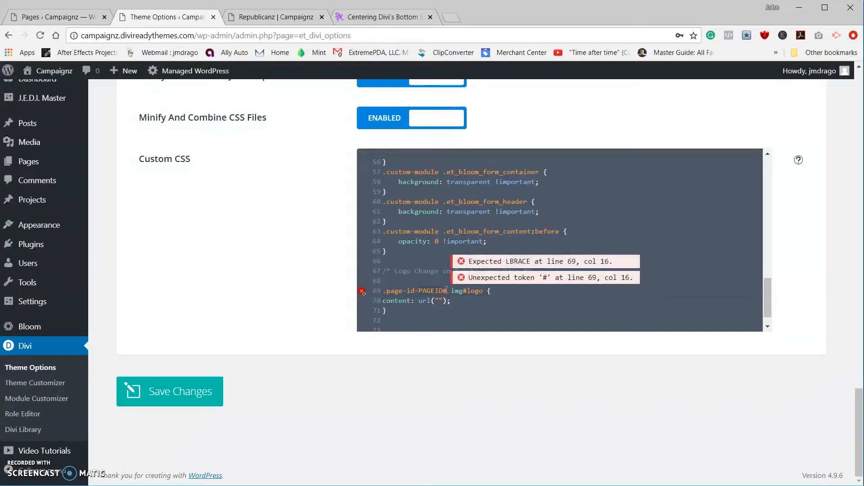
Set the rule's page ID to 155 and the political-REP.png URL, then save
type("15")
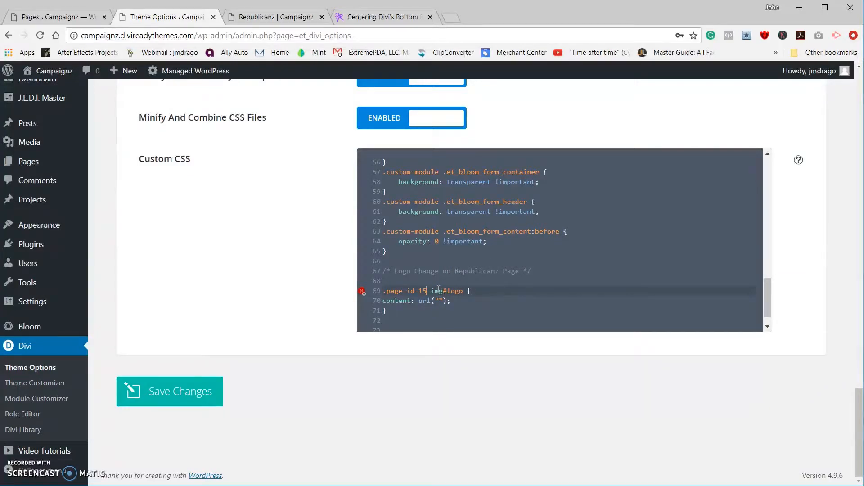
type("5")
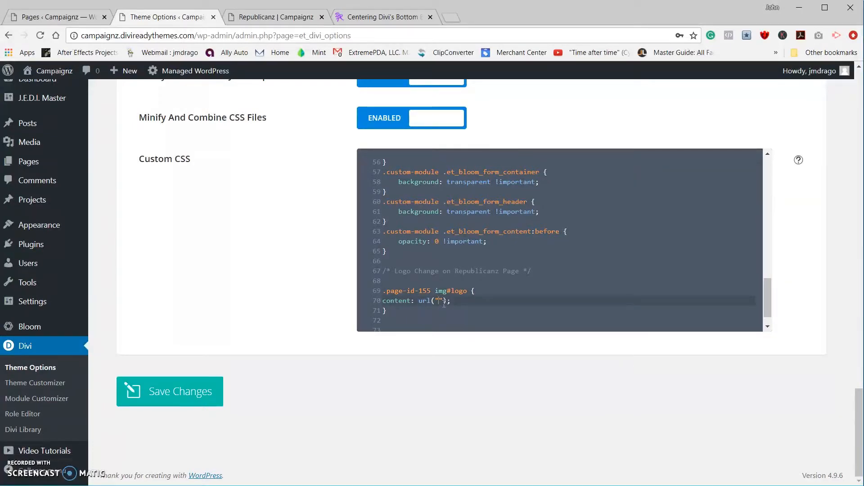
type("http://campaignz.divireadythemes.com/wp-content/uploads/2018/06/political-REP.png")
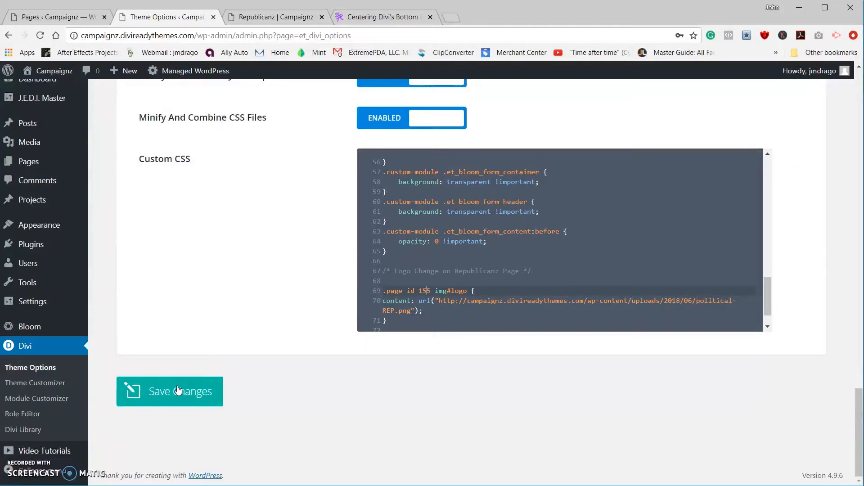
left_click(179, 391)
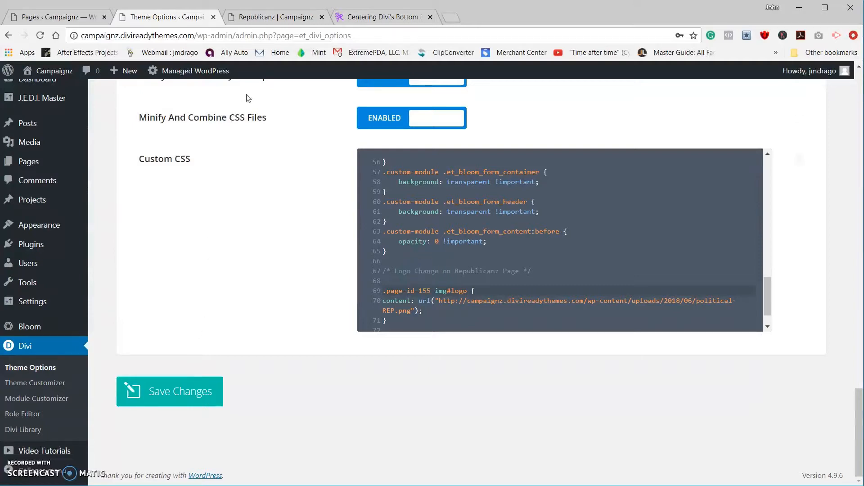
Reload Republicanz, then switch between the Democratz and Republicanz pages to compare logos
left_click(275, 16)
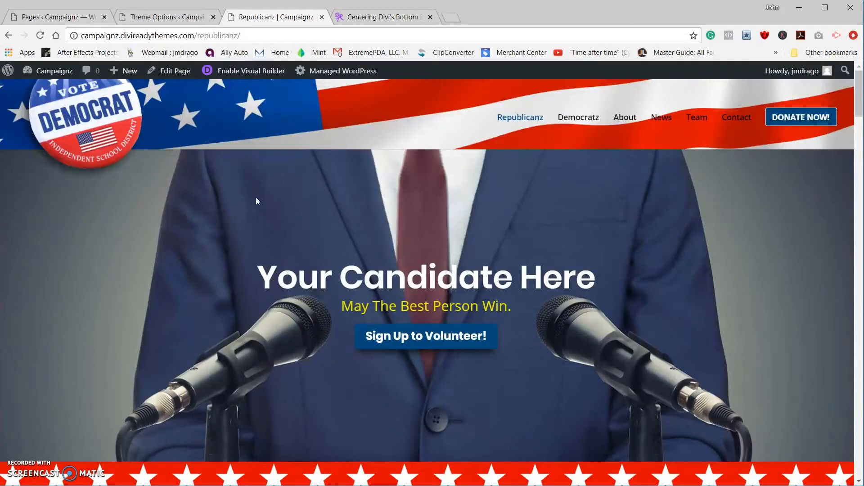
mouse_move(28, 34)
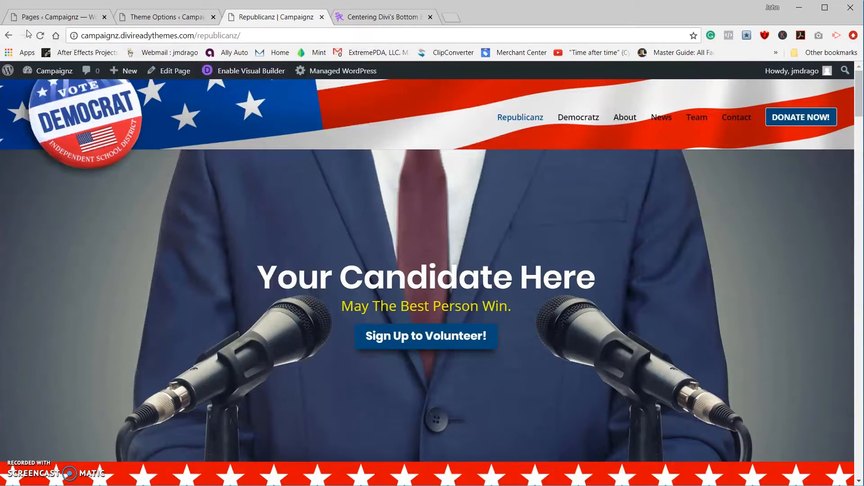
left_click(40, 35)
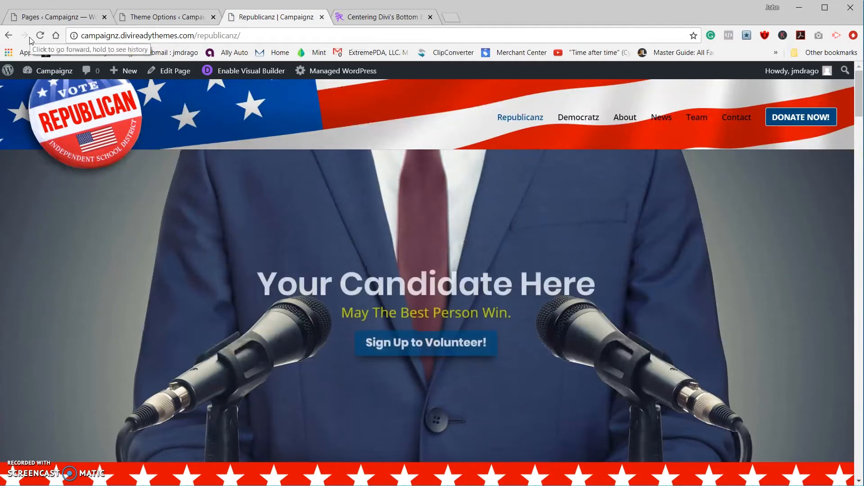
mouse_move(299, 161)
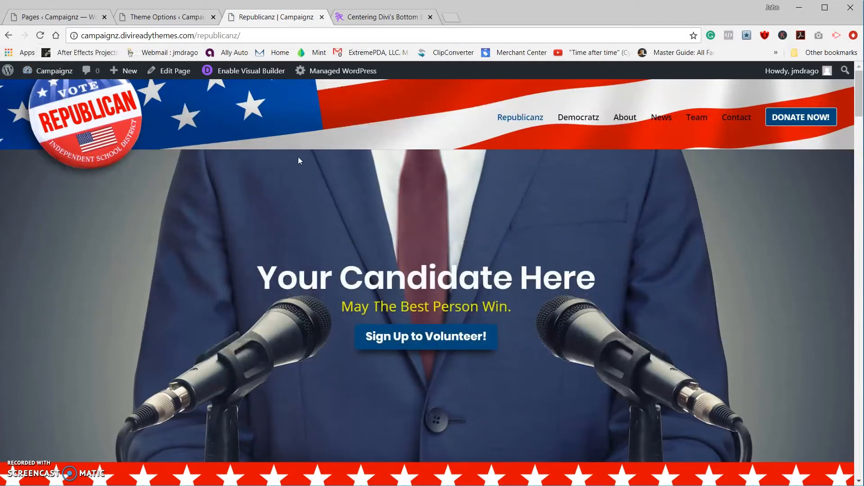
mouse_move(578, 122)
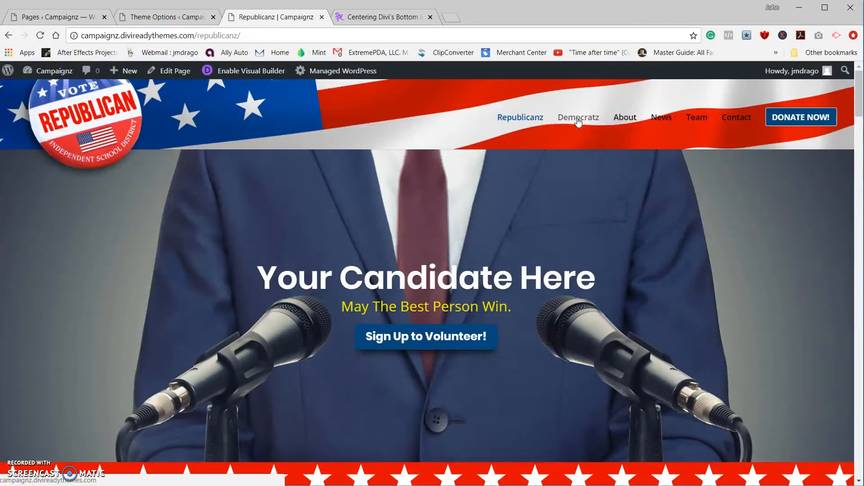
left_click(577, 121)
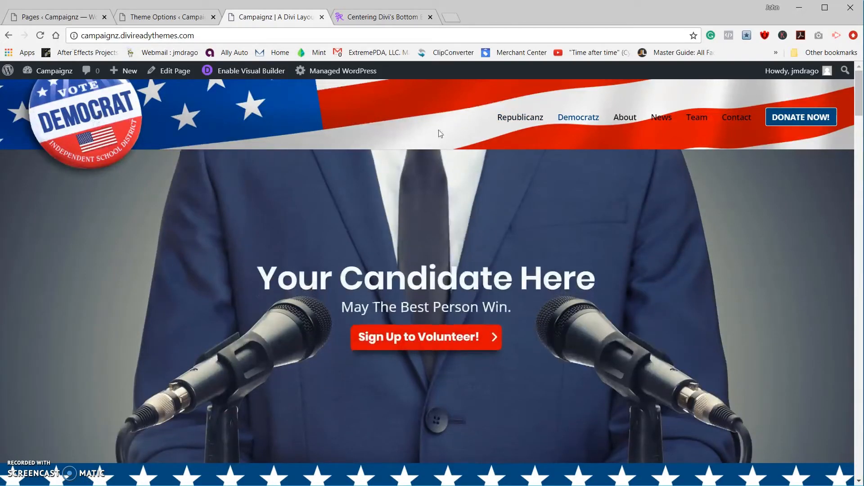
left_click(520, 119)
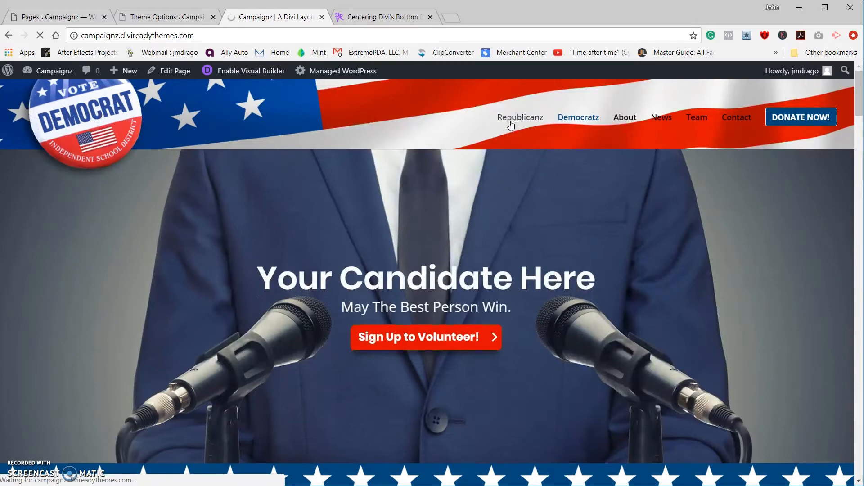
left_click(520, 117)
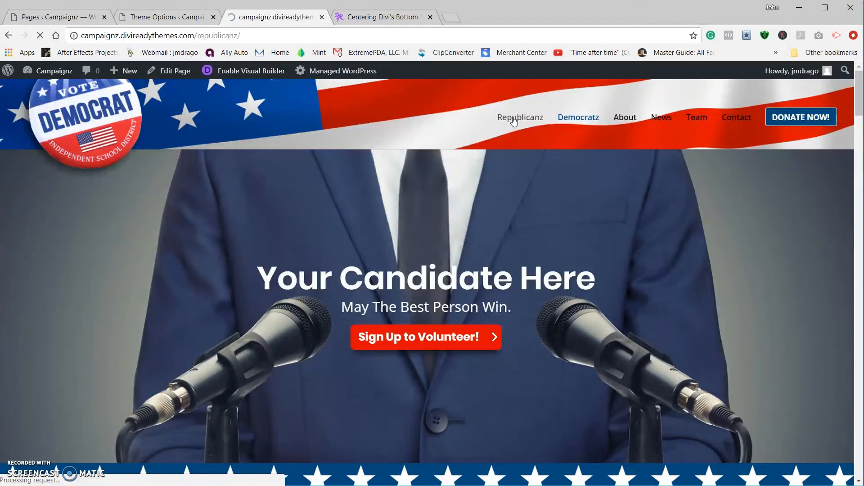
left_click(520, 117)
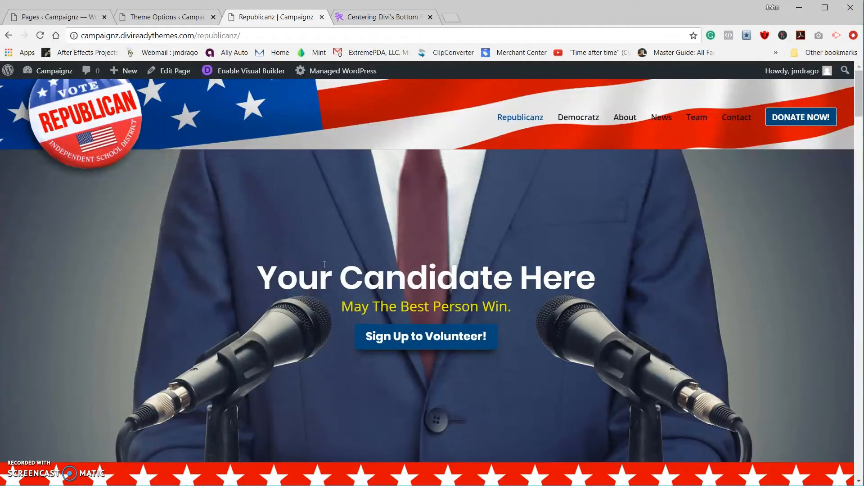
mouse_move(319, 259)
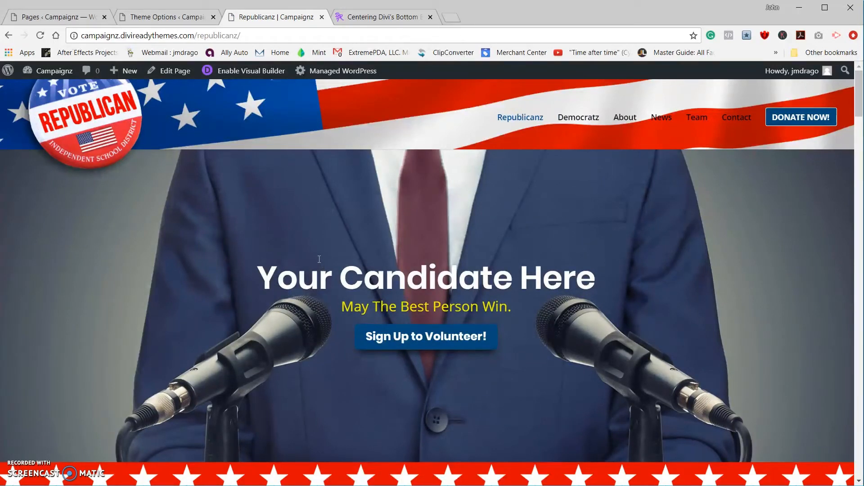